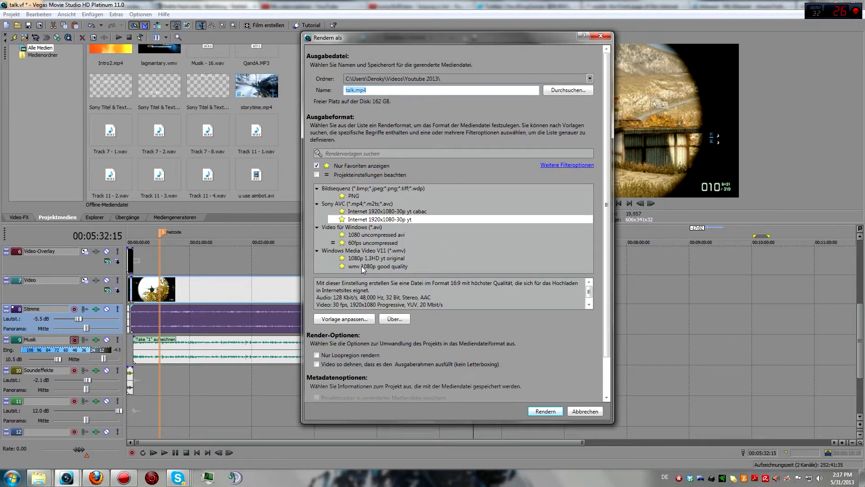
Open the custom settings of the 'wmv 1080p good quality' Windows Media Video V11 template.
click(344, 318)
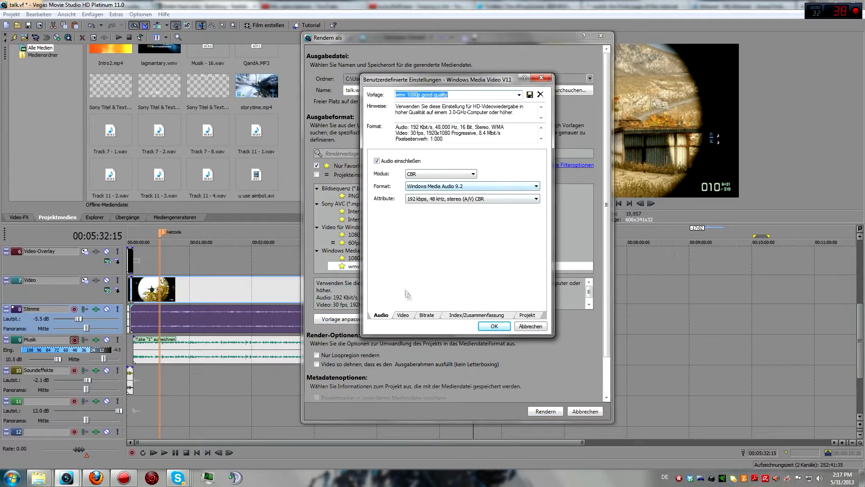
Review the WMV template's Video, Bitrate, Index/Summary and Project tabs, then close the settings.
click(403, 314)
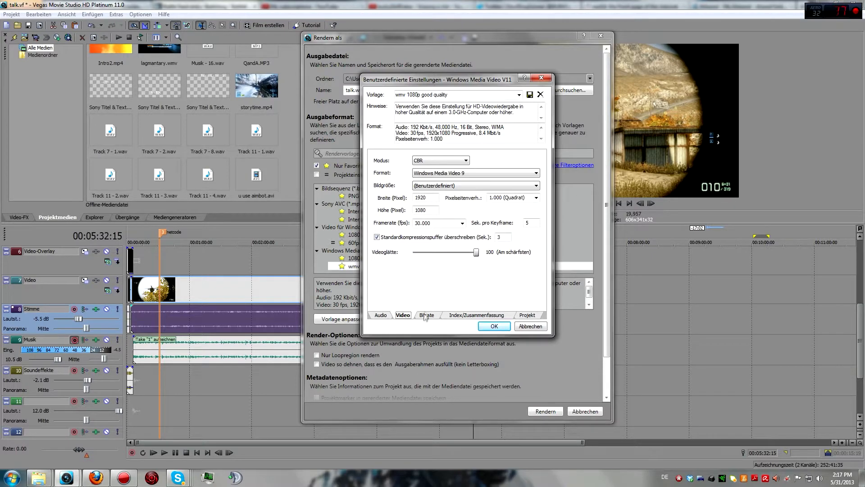
click(427, 314)
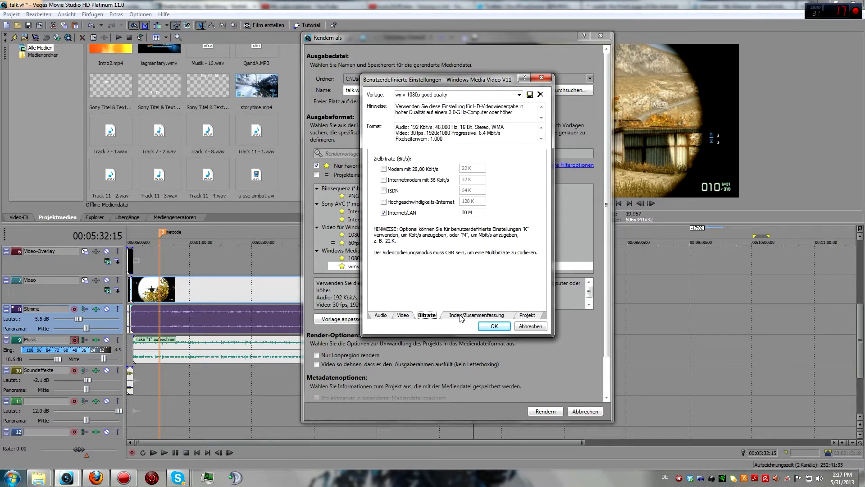
click(476, 315)
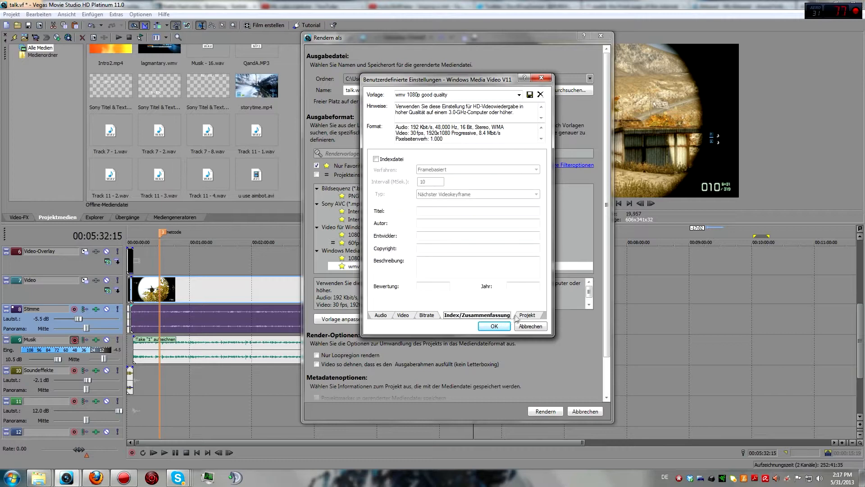
click(527, 314)
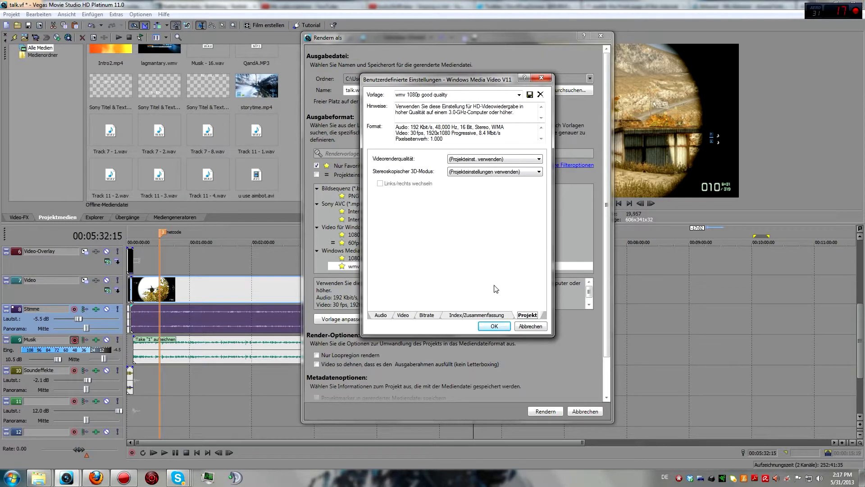
click(493, 325)
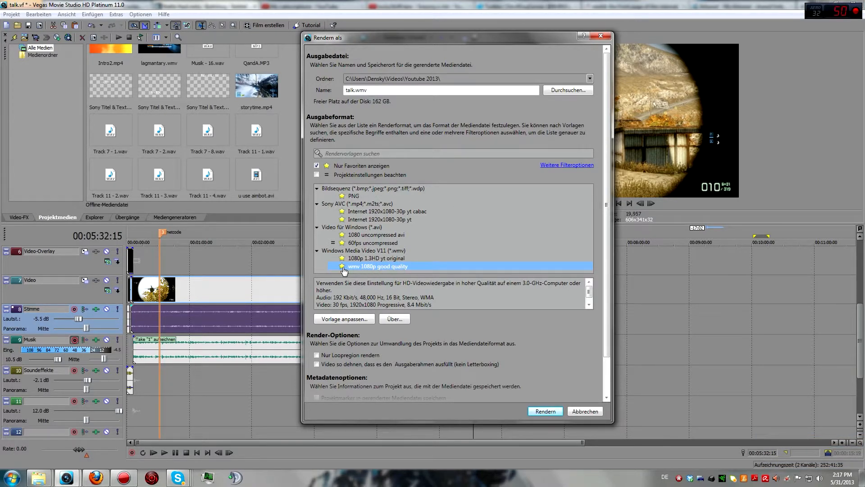
mouse_move(379, 270)
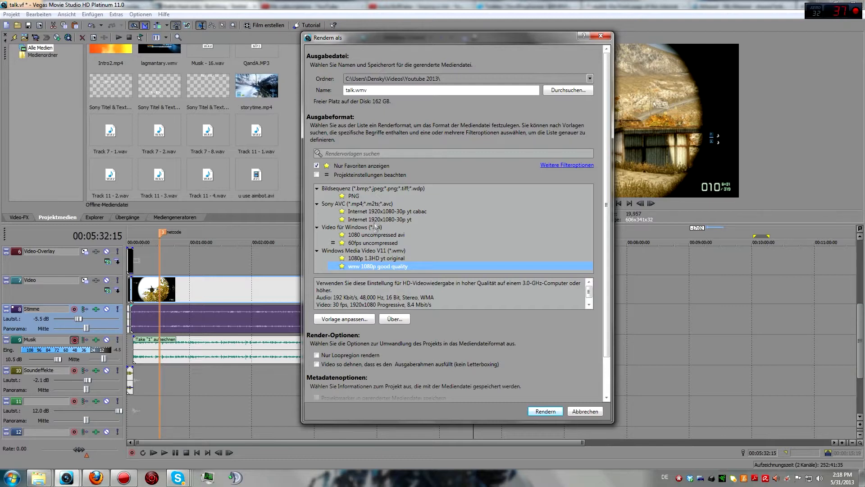
Select '60fps uncompressed' under Video für Windows, renaming the output to talk.avi.
click(373, 243)
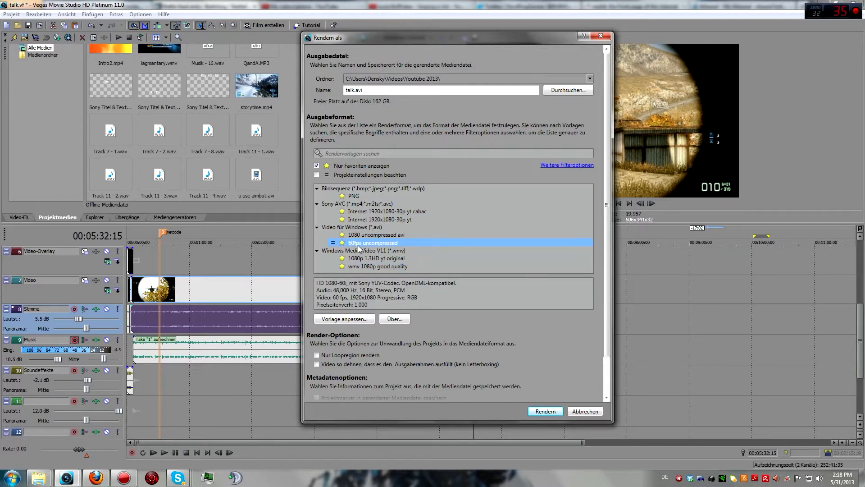
Open the 60fps uncompressed template's custom settings, then switch to Explorer showing drive E.
click(343, 319)
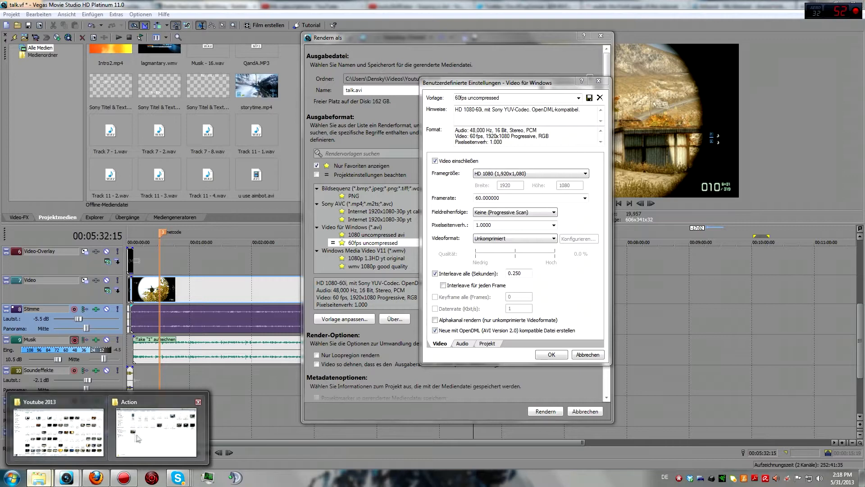
click(156, 432)
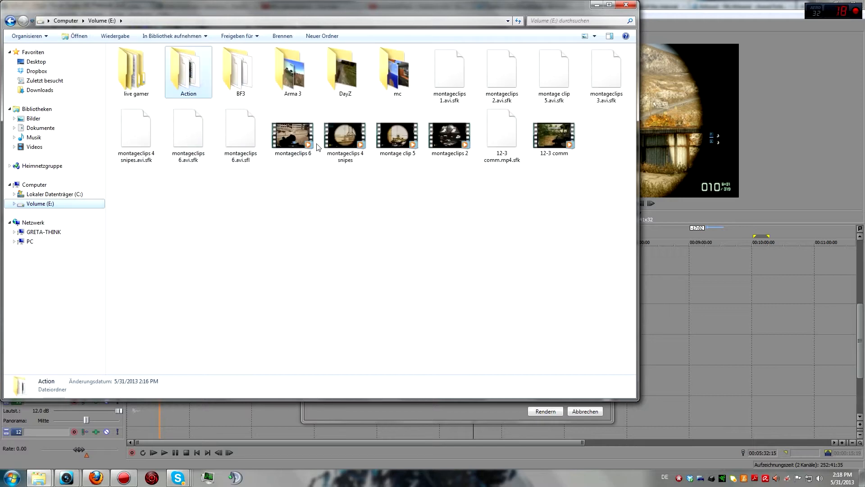
Select 'montageclips 6' to show its 55.1 GB, 1920×1080, 60 fps details.
click(293, 134)
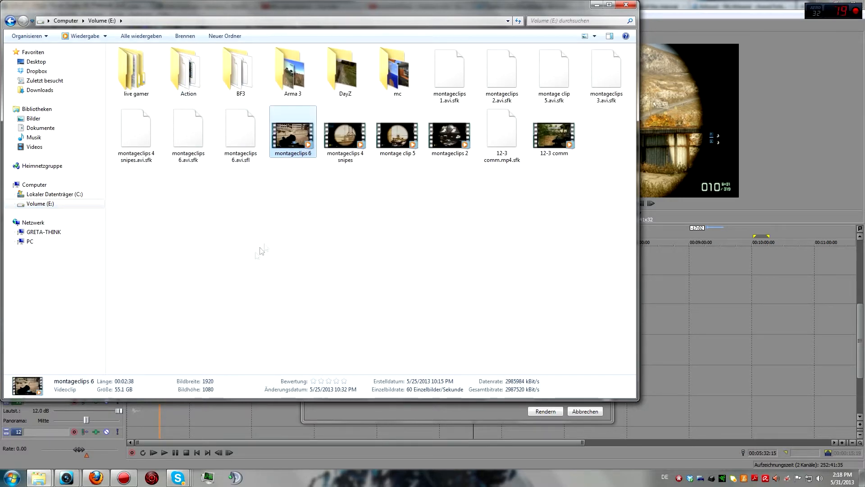
mouse_move(210, 350)
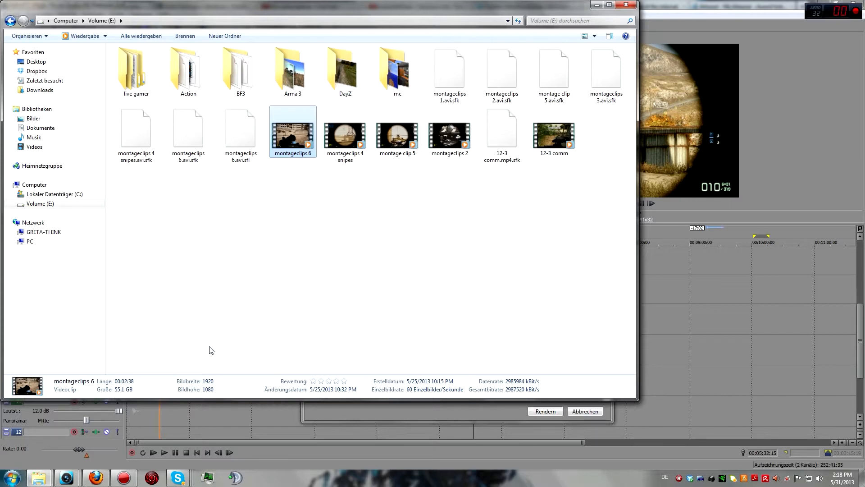
mouse_move(597, 296)
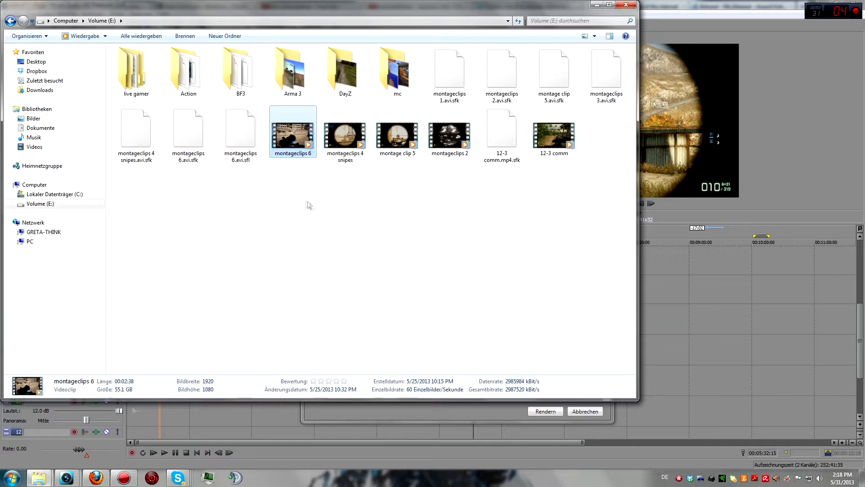
mouse_move(568, 356)
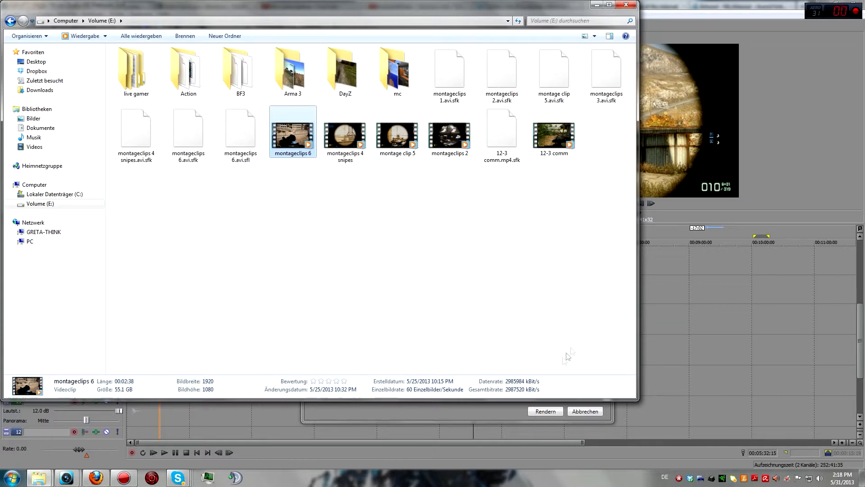
mouse_move(414, 416)
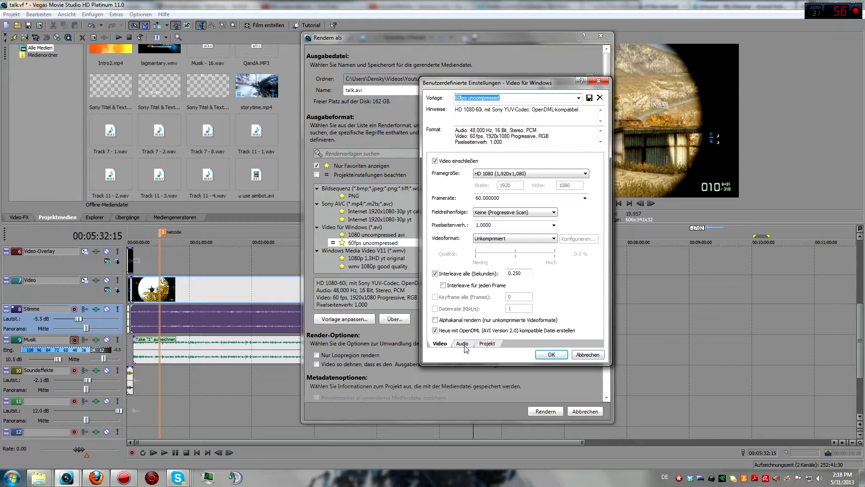
Check the uncompressed template's Audio settings before closing the custom settings dialog.
click(487, 343)
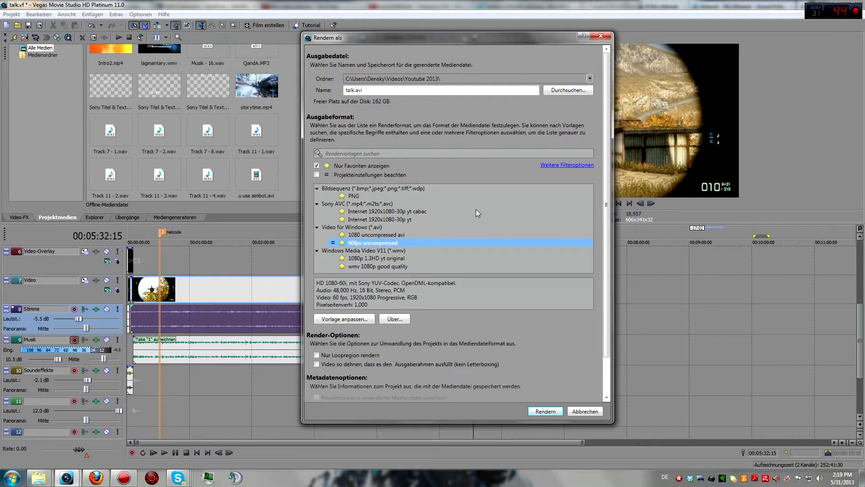
mouse_move(369, 223)
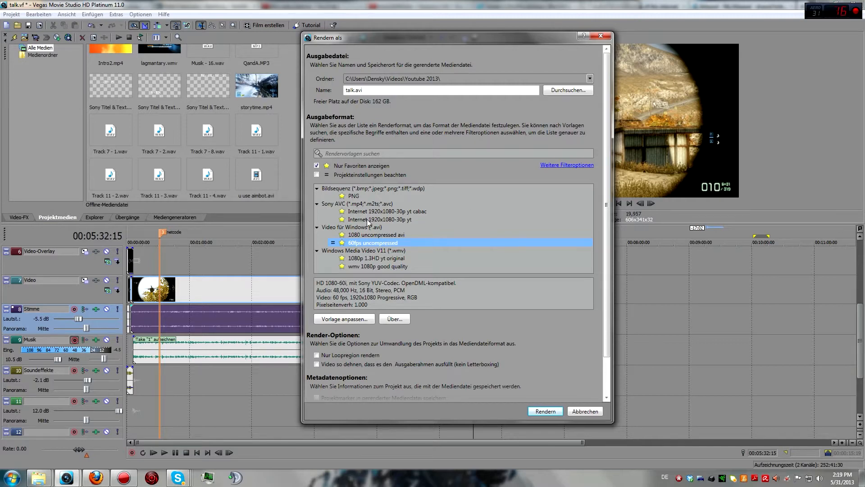
Pick the Sony AVC 'Internet 1920x1080-30p yt' template for talk.mp4 and open its custom settings.
click(380, 219)
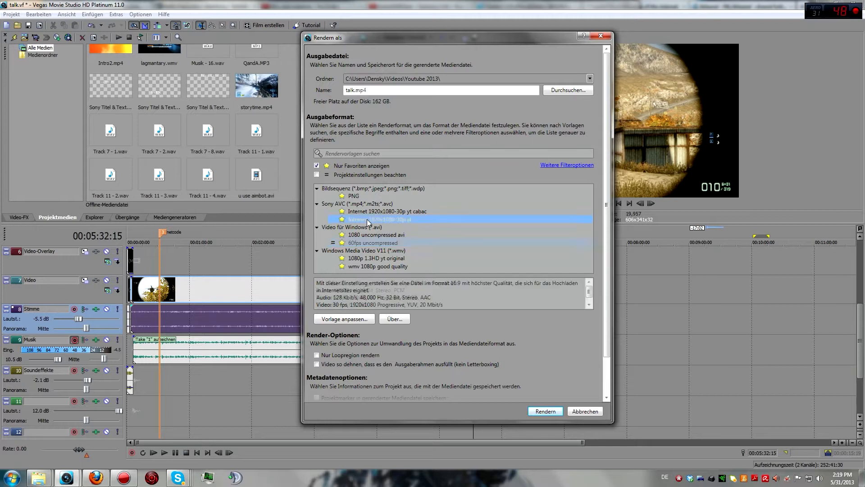
click(380, 219)
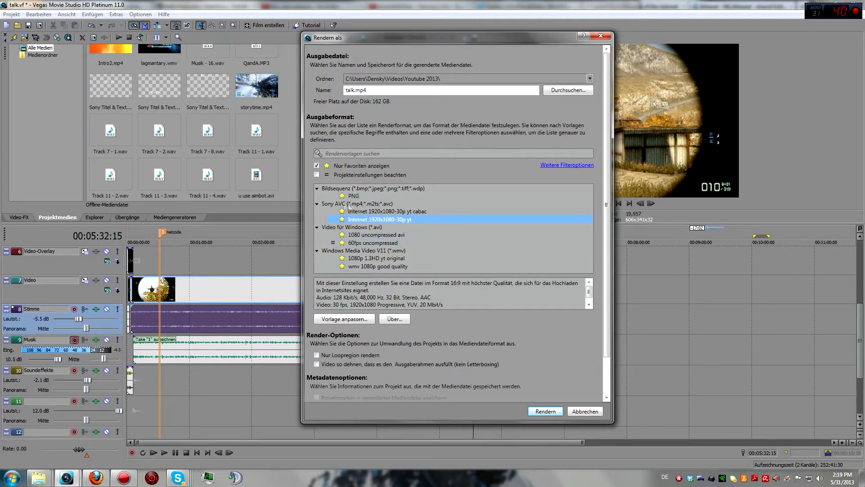
mouse_move(526, 248)
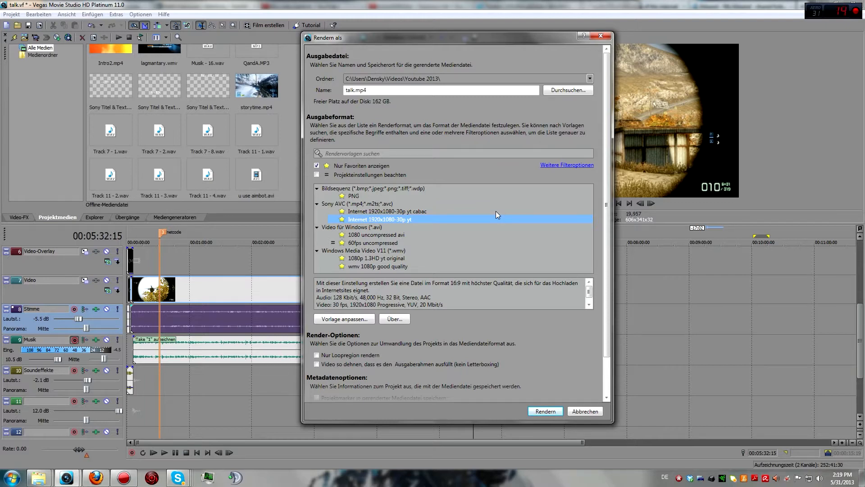
mouse_move(494, 215)
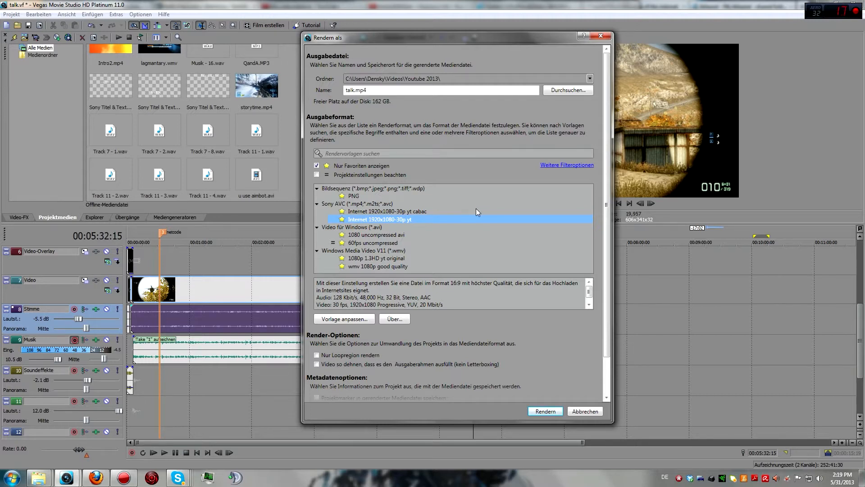
mouse_move(438, 222)
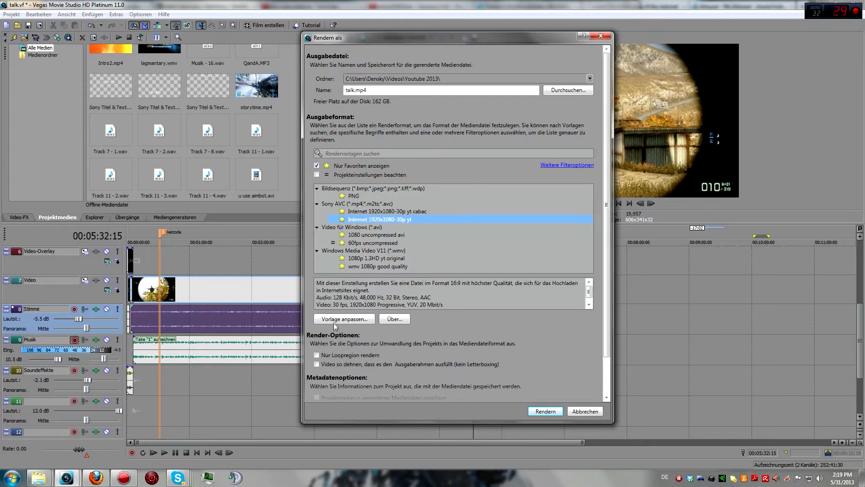
click(344, 319)
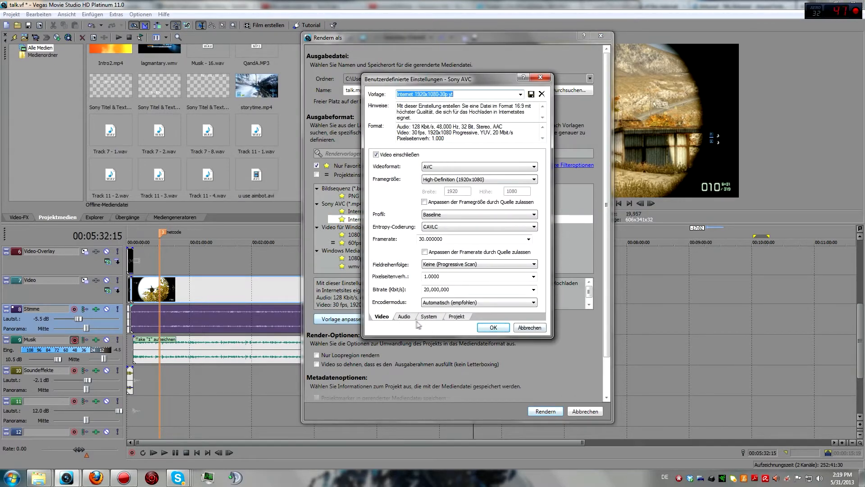
Review the Sony AVC template's Audio and System settings, then accept with OK.
click(404, 316)
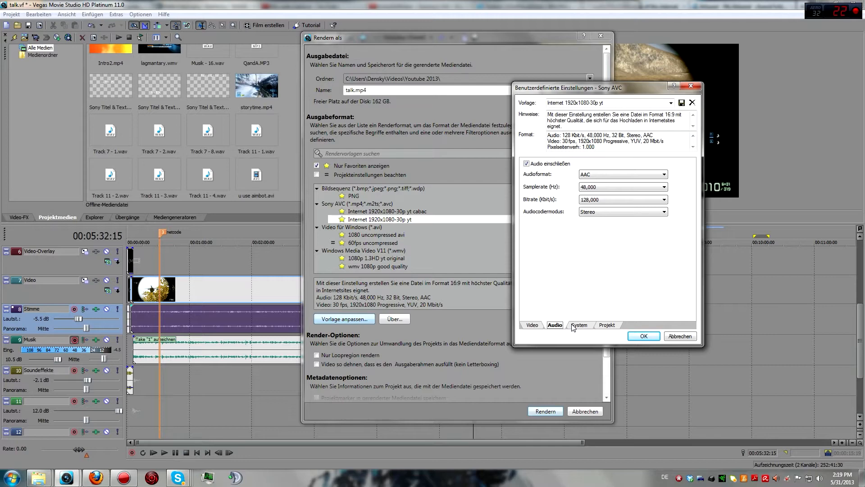
click(580, 324)
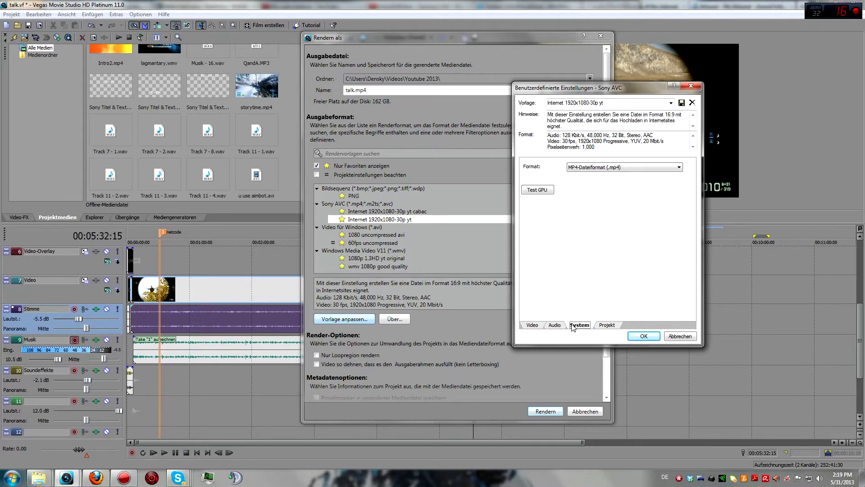
click(606, 325)
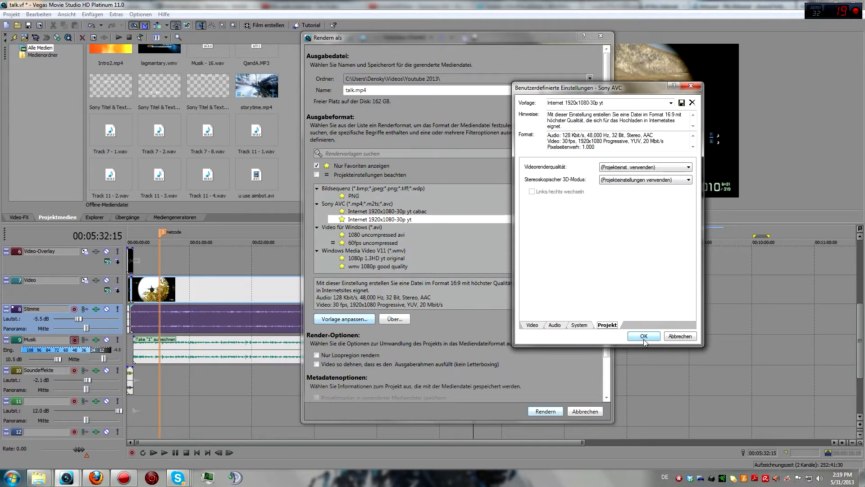
click(643, 336)
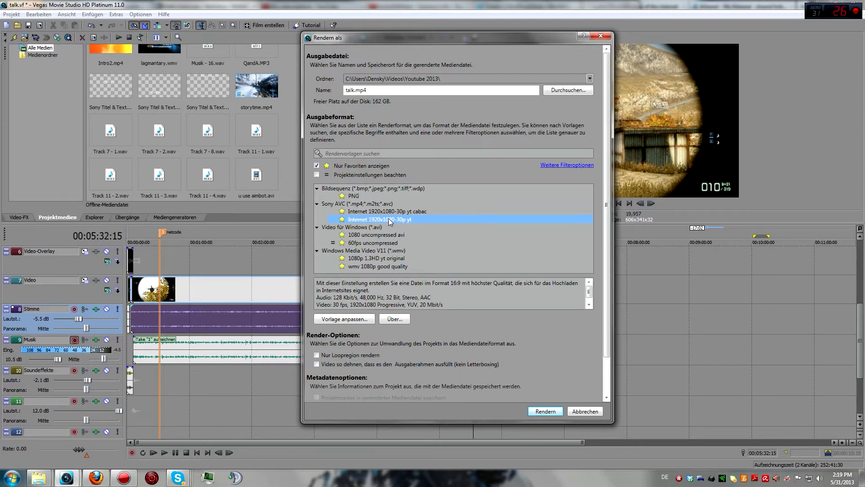
mouse_move(411, 239)
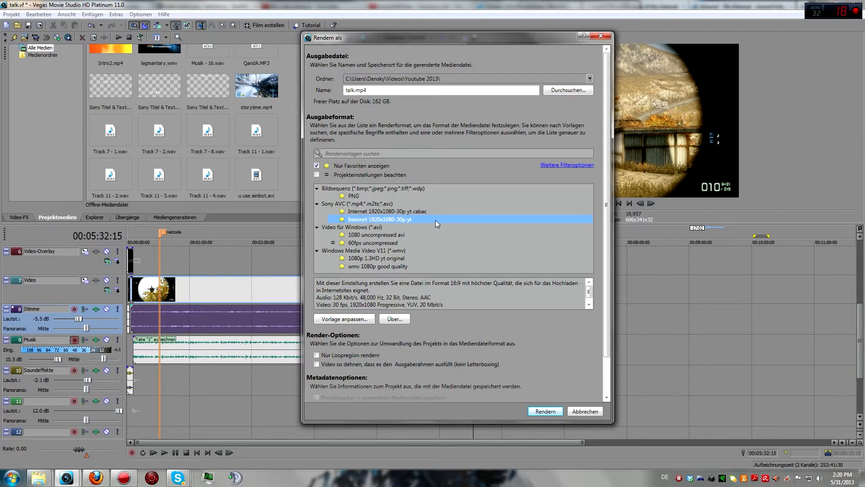
mouse_move(420, 225)
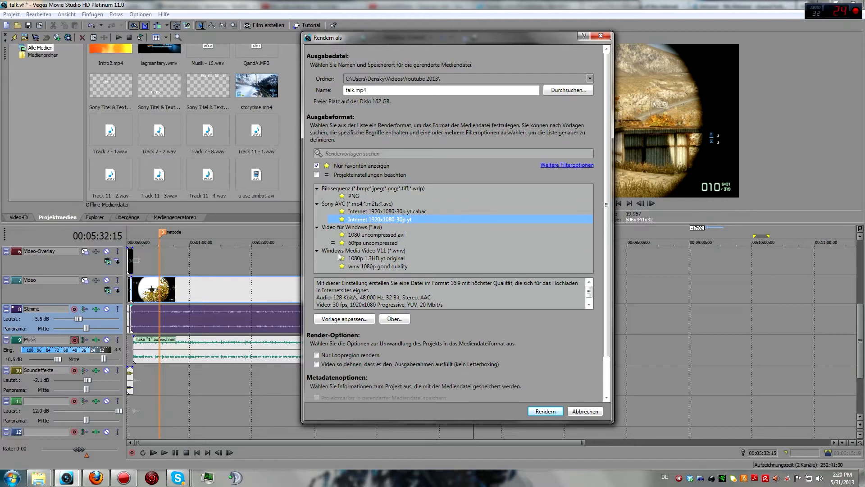
mouse_move(347, 269)
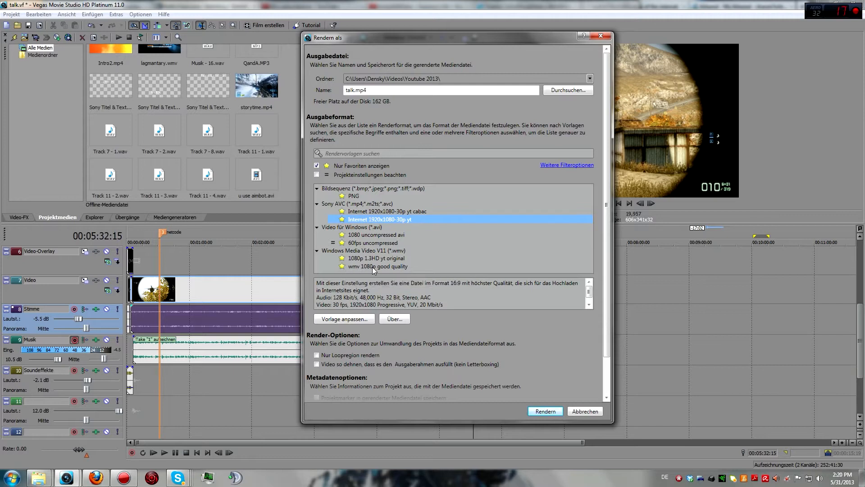
Switch between 60fps uncompressed and Internet 1920x1080-30p yt, ending on 60fps uncompressed (talk.avi).
click(373, 243)
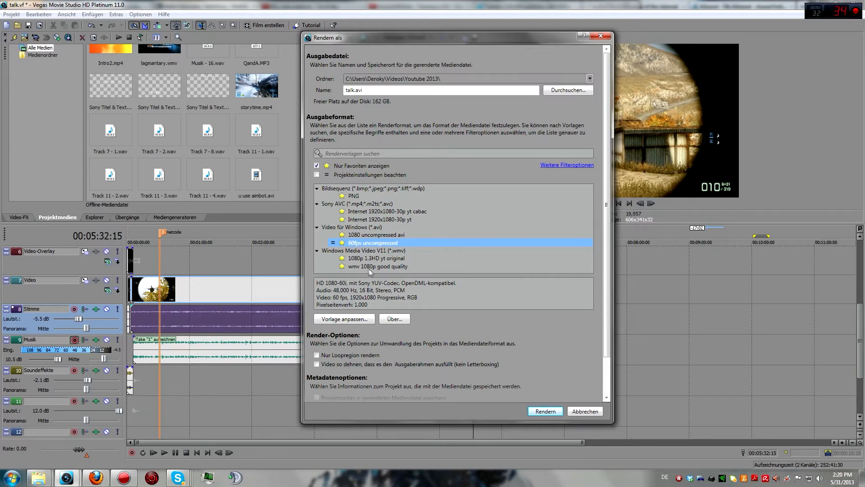
click(379, 219)
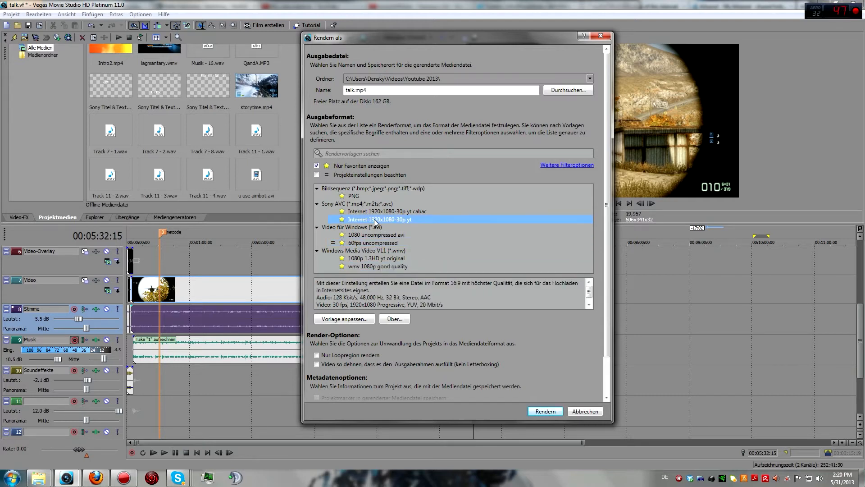
mouse_move(432, 236)
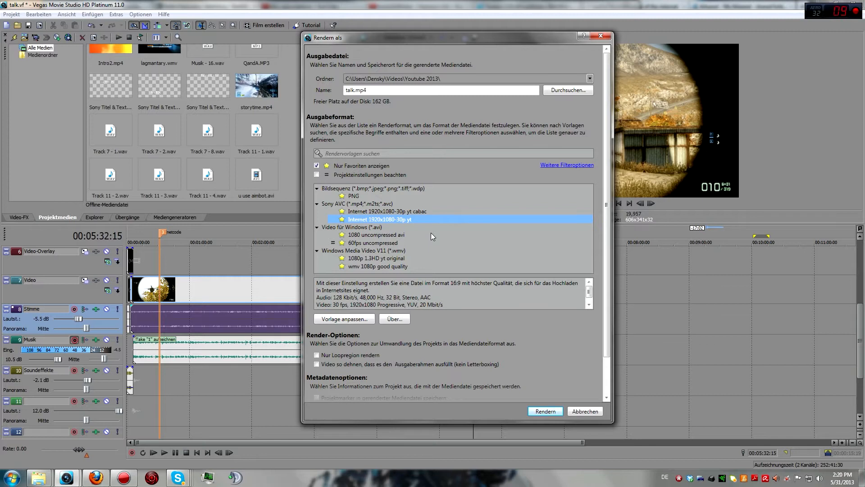
mouse_move(385, 227)
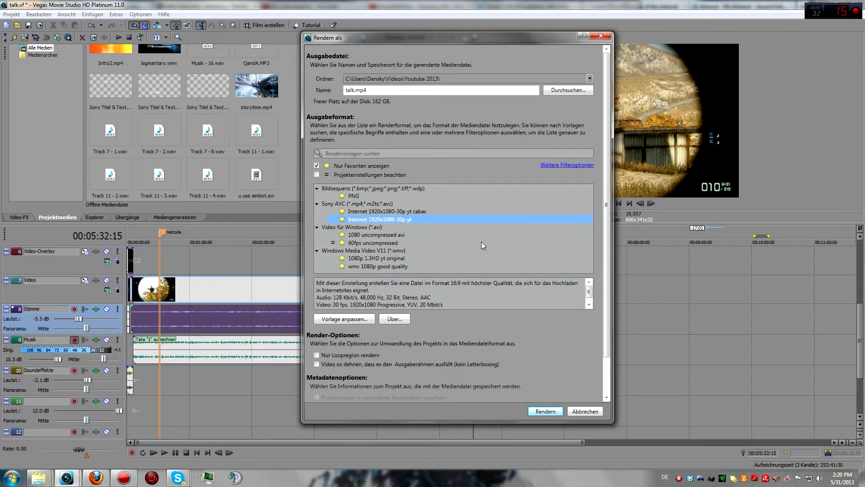
mouse_move(473, 236)
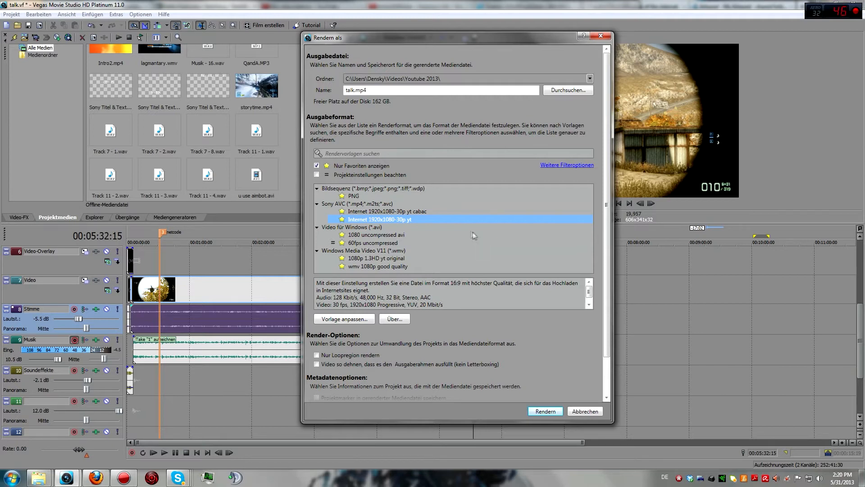
mouse_move(386, 186)
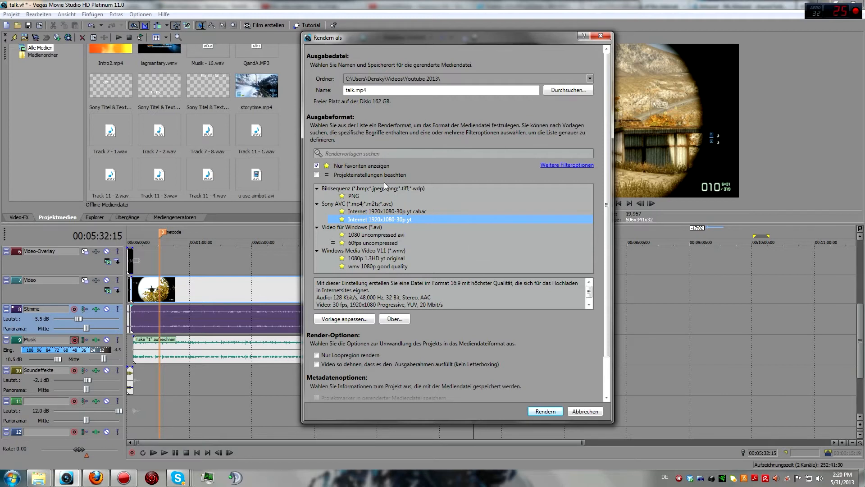
mouse_move(364, 246)
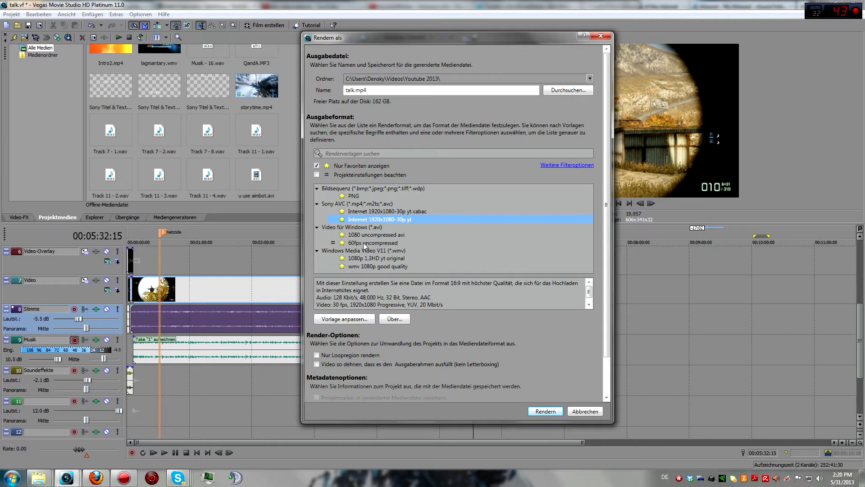
click(373, 242)
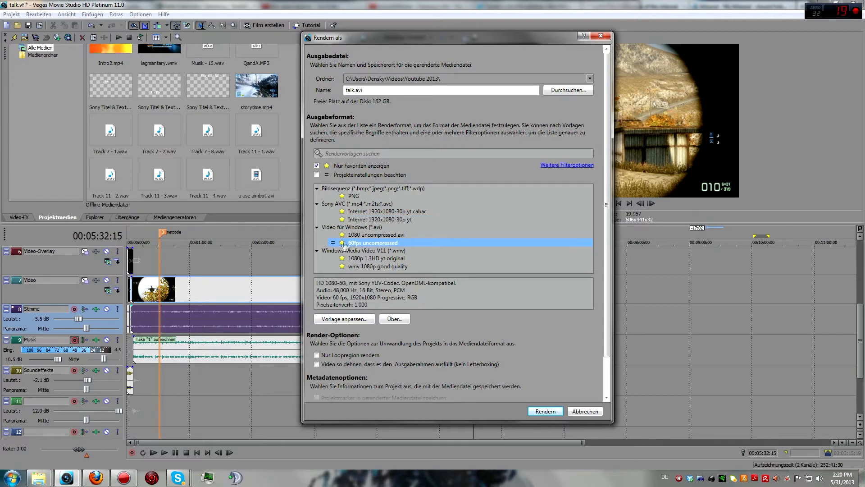
mouse_move(365, 251)
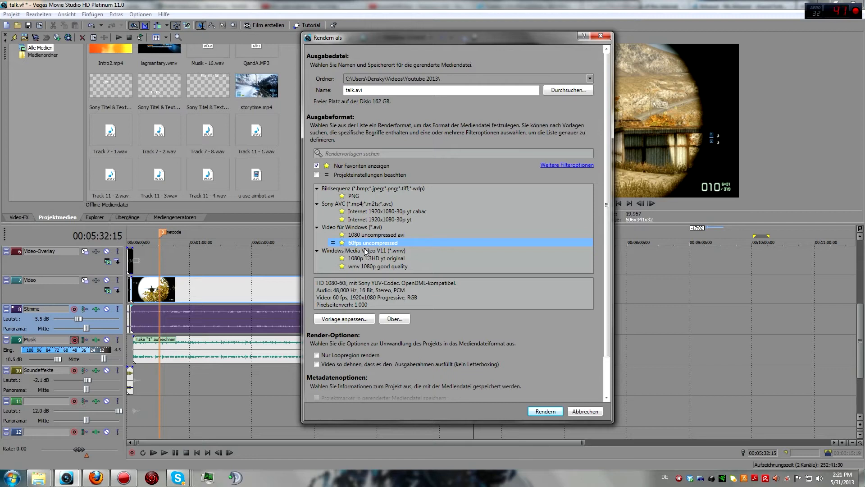
mouse_move(442, 233)
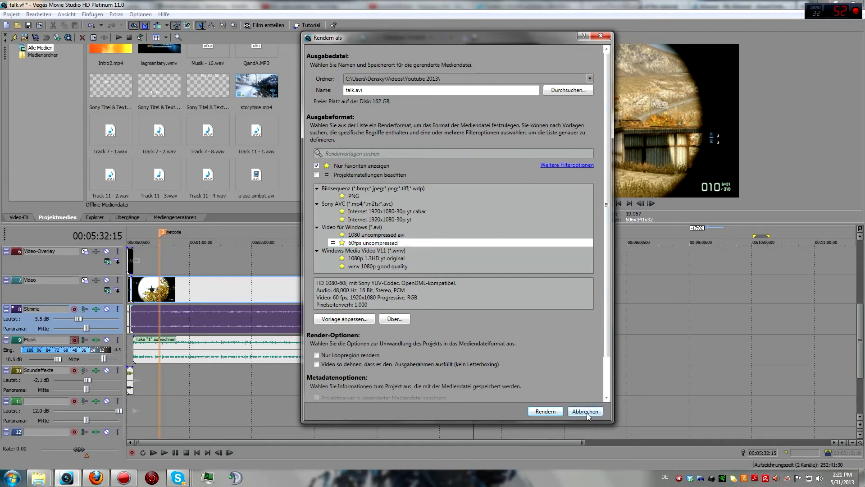
Cancel the Render As dialog, abandoning the talk.avi render.
click(585, 411)
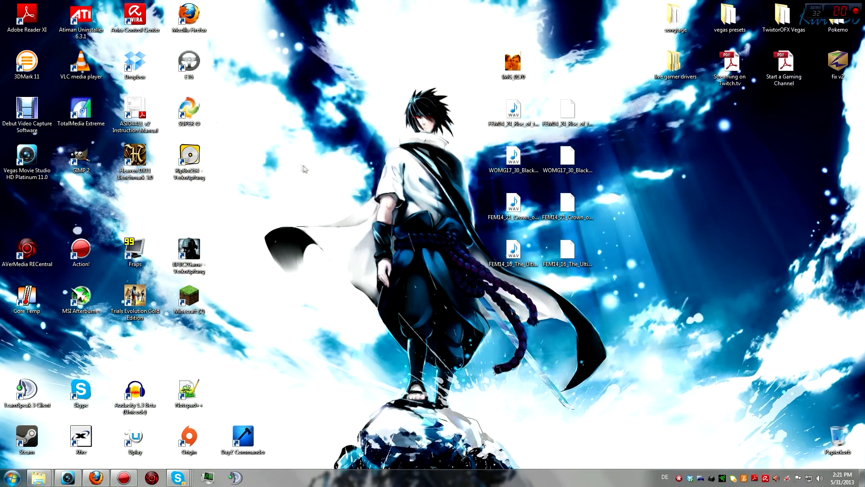
mouse_move(182, 326)
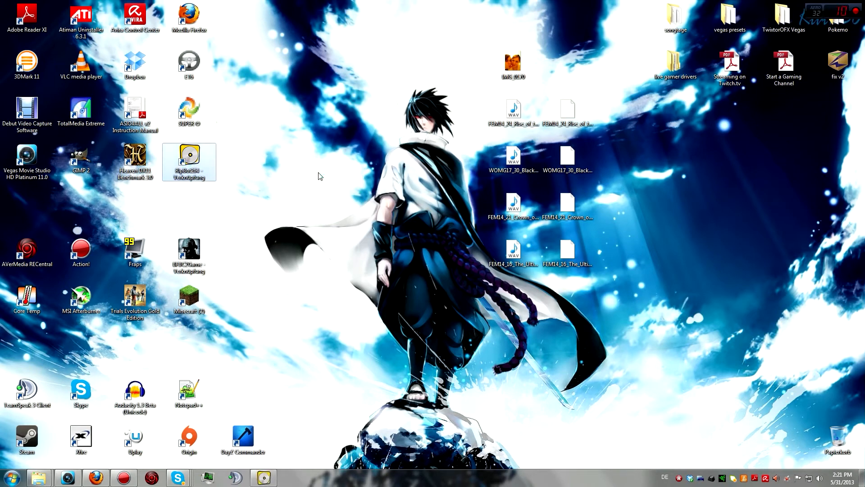
Launch RipBot264 v1.17.4 from its desktop shortcut to view the three AVI-to-MP4 jobs.
double_click(189, 157)
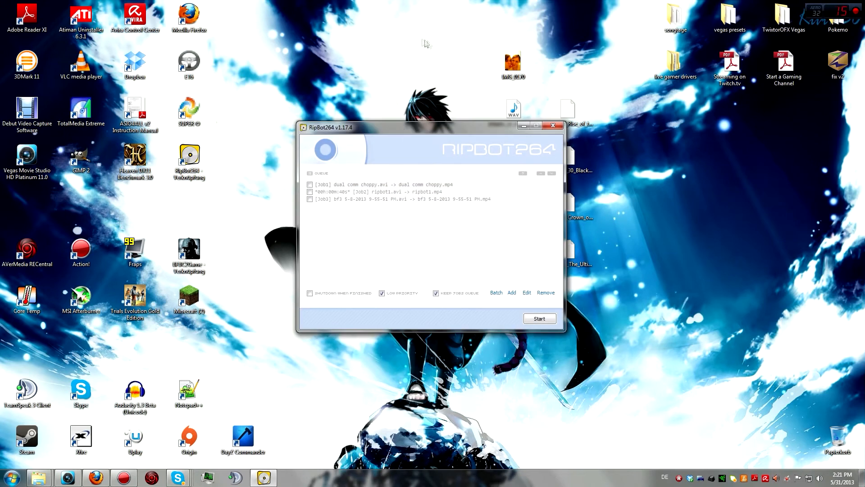
mouse_move(352, 247)
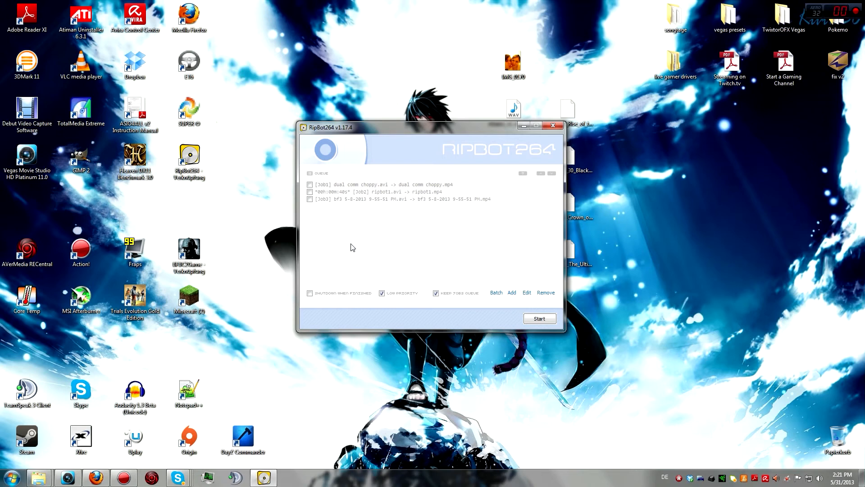
mouse_move(306, 212)
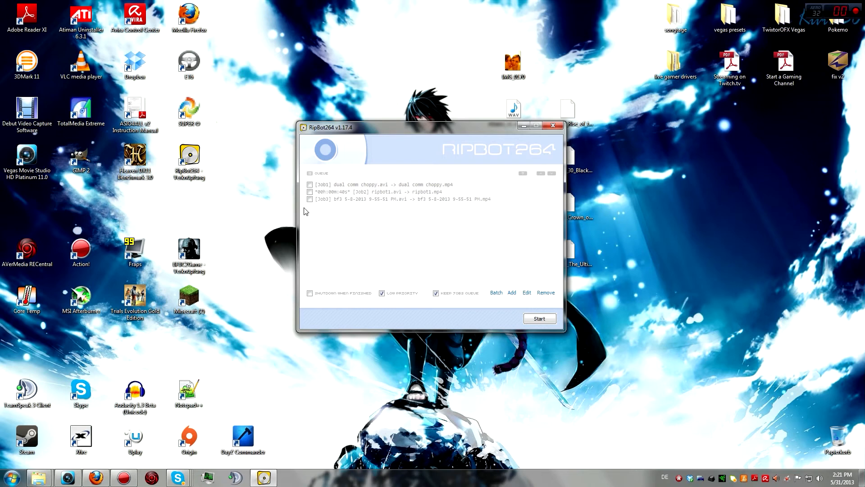
mouse_move(495, 233)
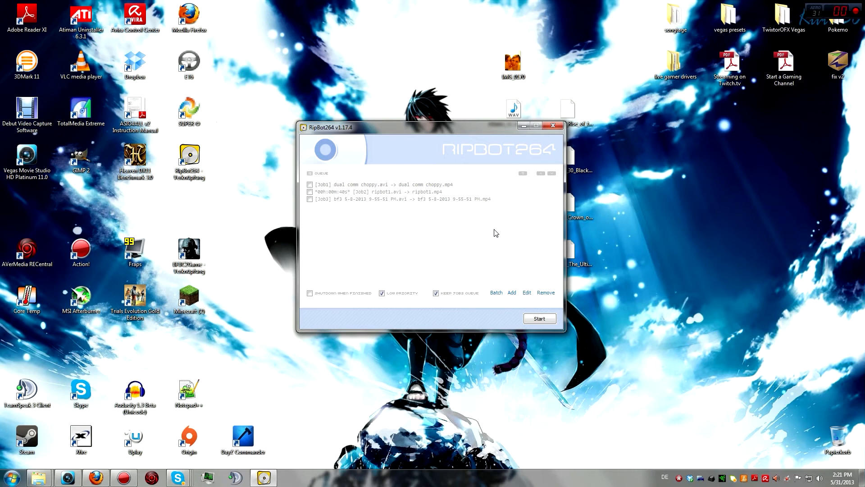
mouse_move(357, 263)
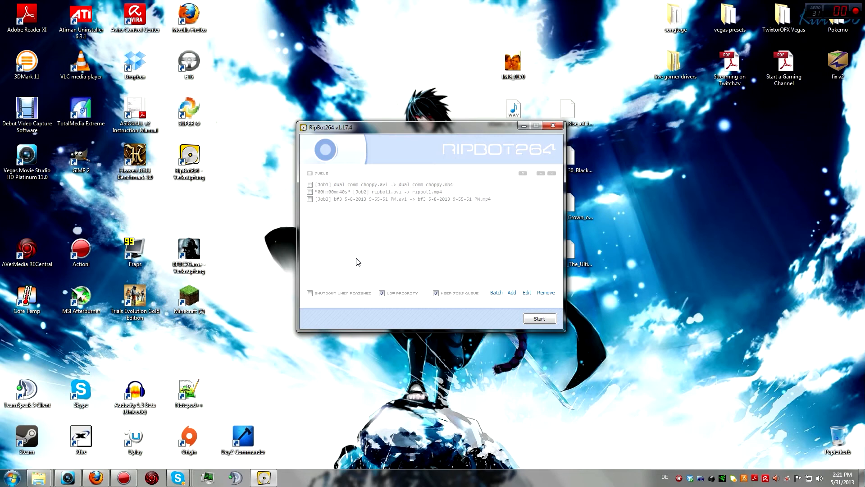
mouse_move(342, 230)
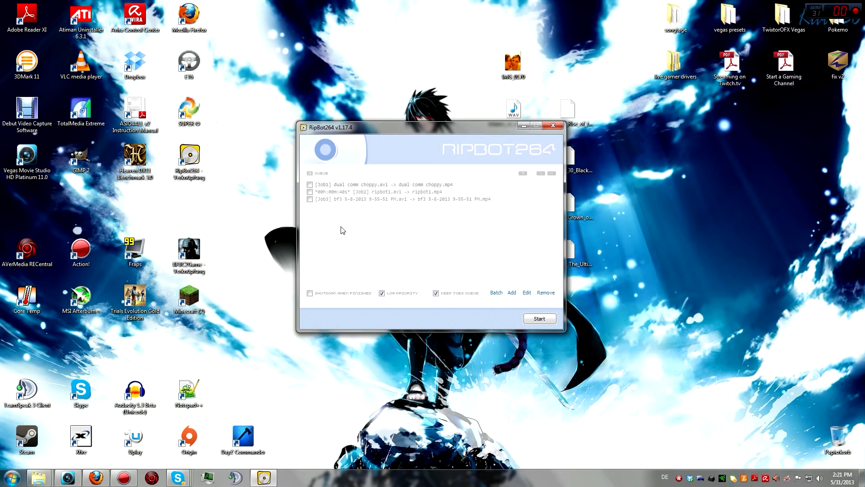
mouse_move(337, 310)
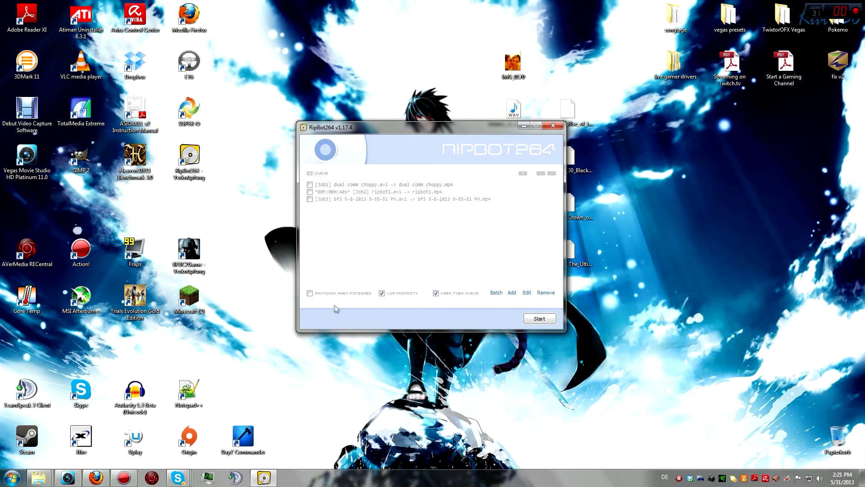
mouse_move(208, 231)
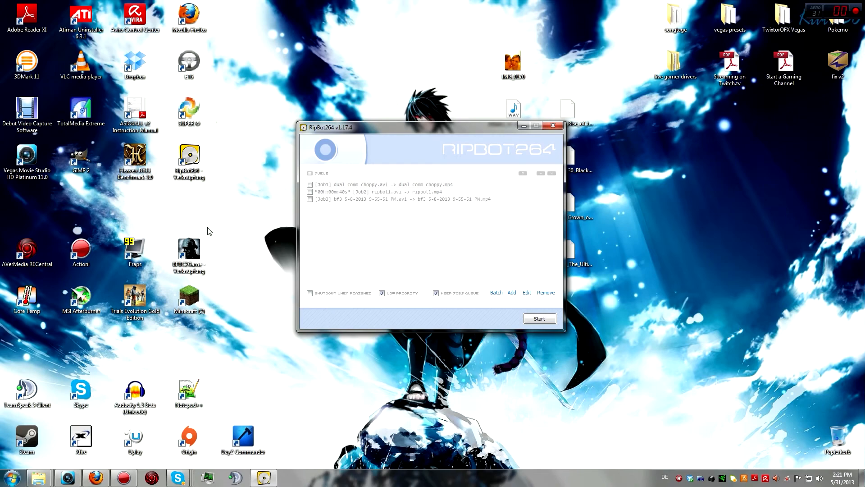